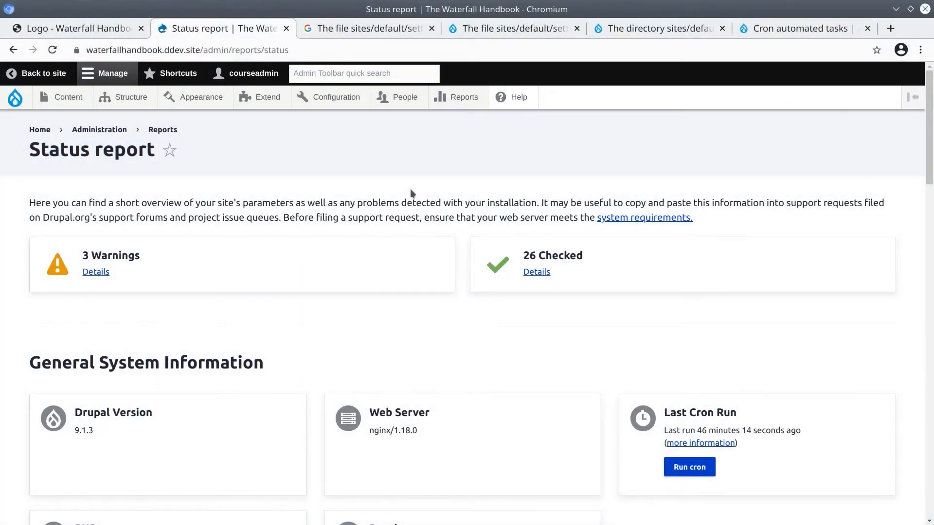
mouse_move(446, 186)
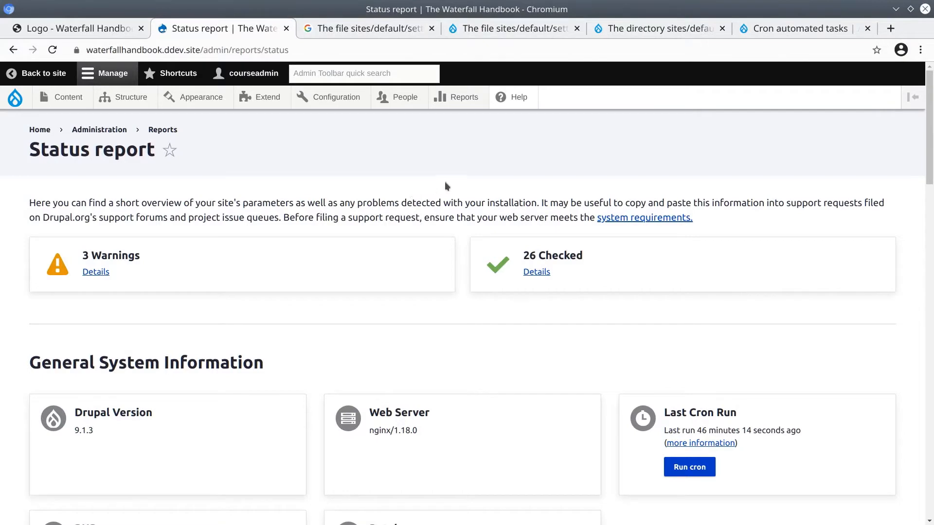
Step: Go to the admin Help page and browse down to the Module overviews and Tours sections
left_click(518, 97)
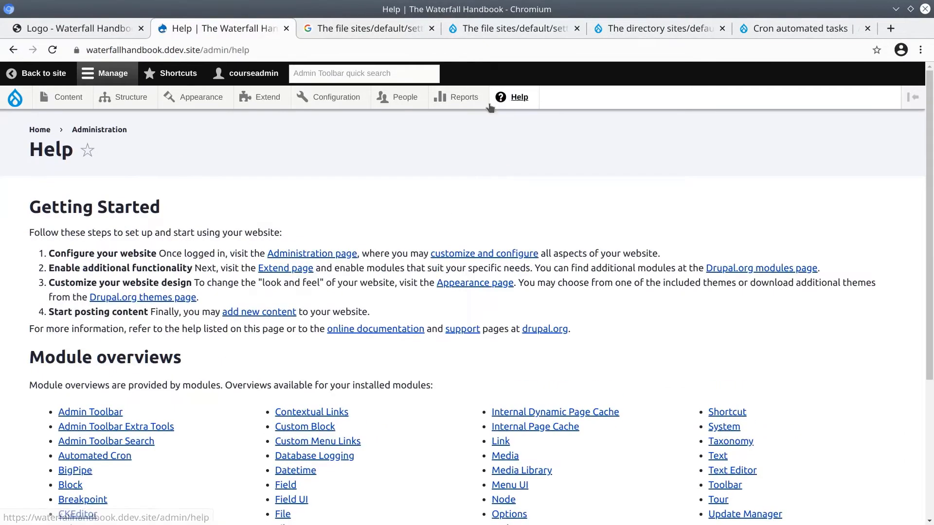
mouse_move(342, 197)
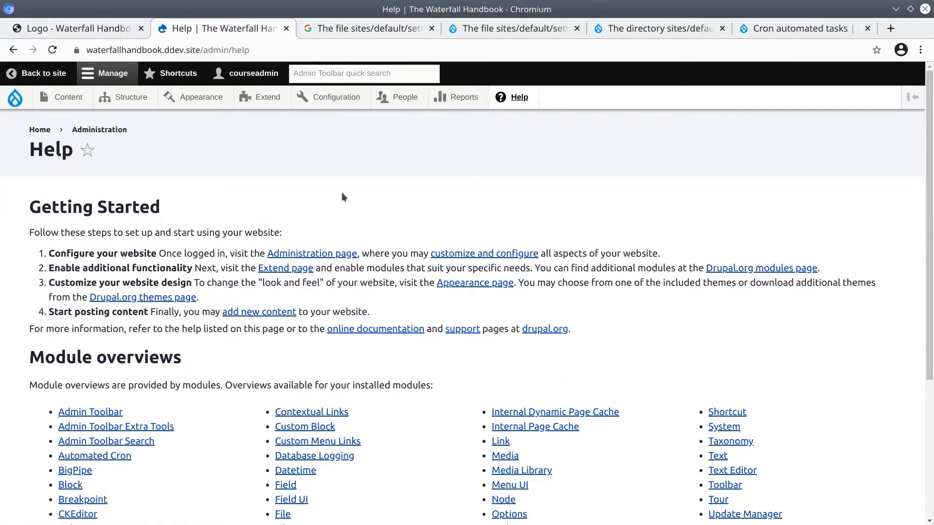
scroll("down", 3)
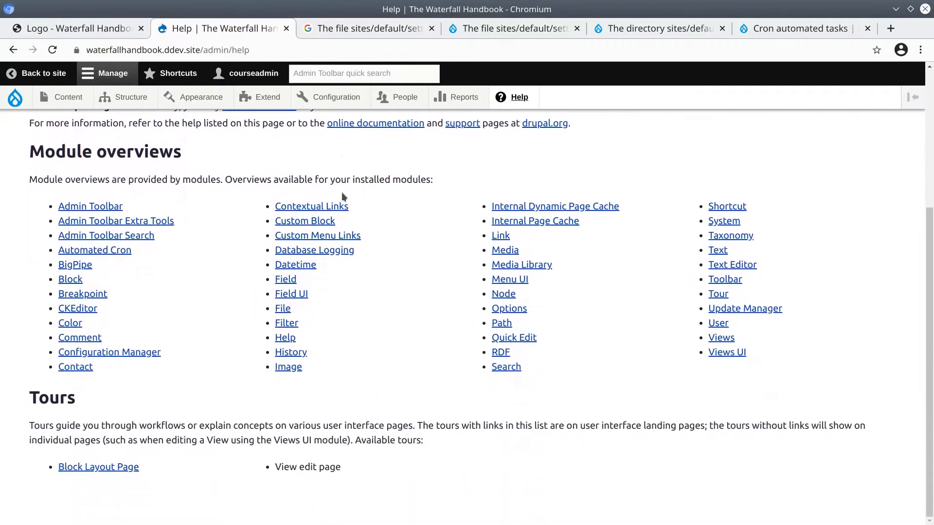
scroll("up", 3)
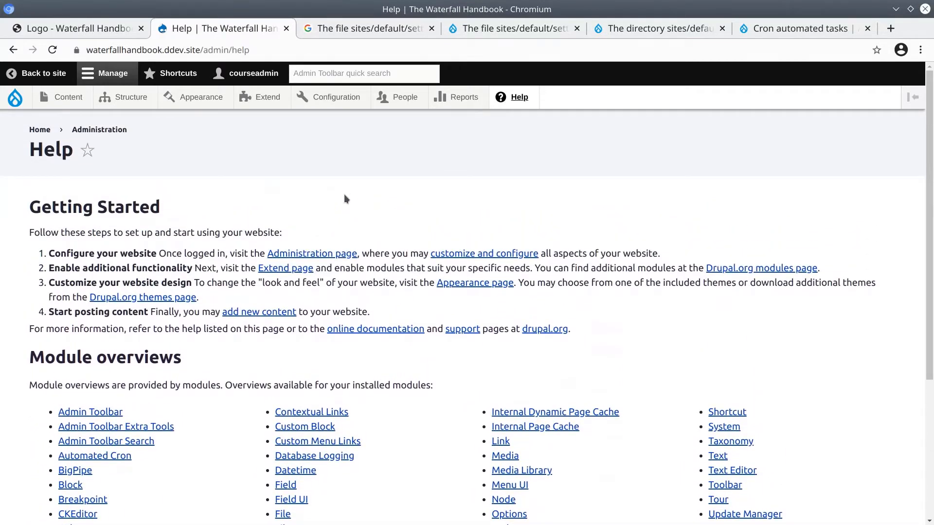
scroll("down", 3)
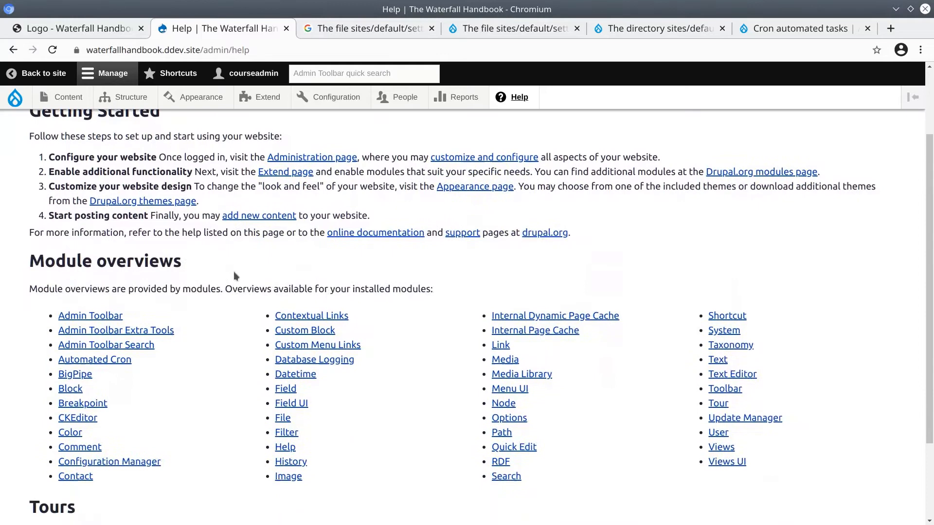
scroll("down", 3)
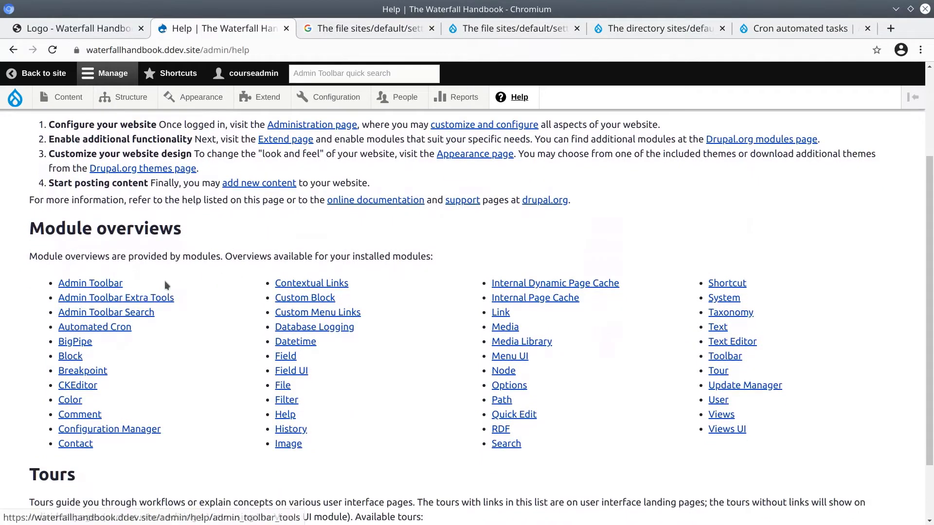
mouse_move(90, 283)
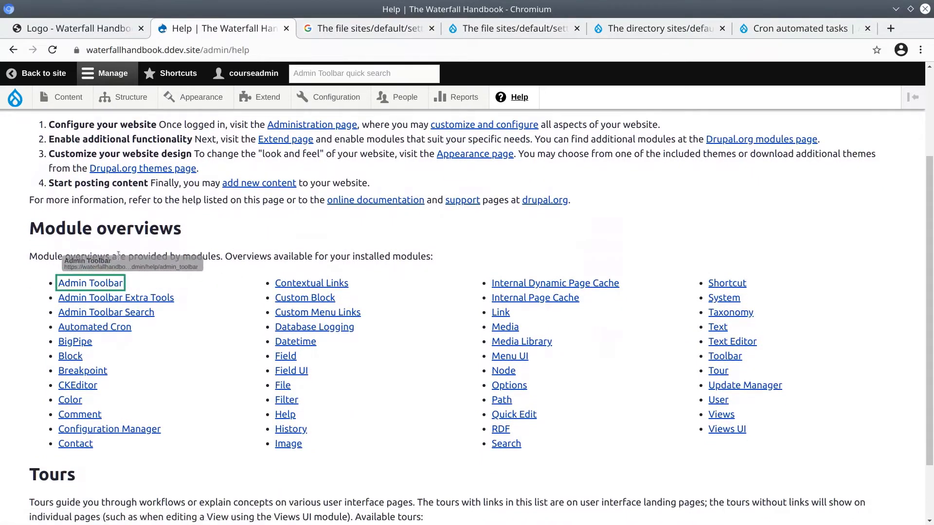
left_click(89, 283)
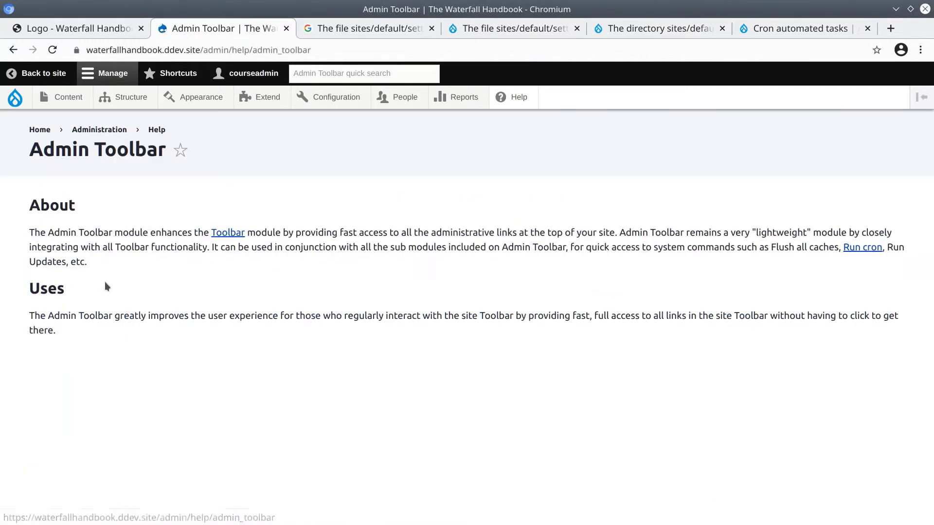
mouse_move(125, 314)
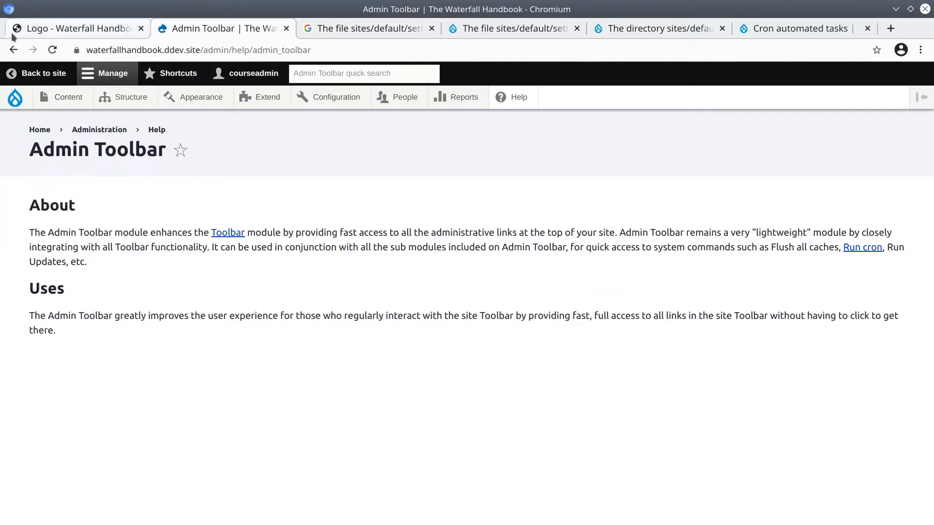
left_click(518, 97)
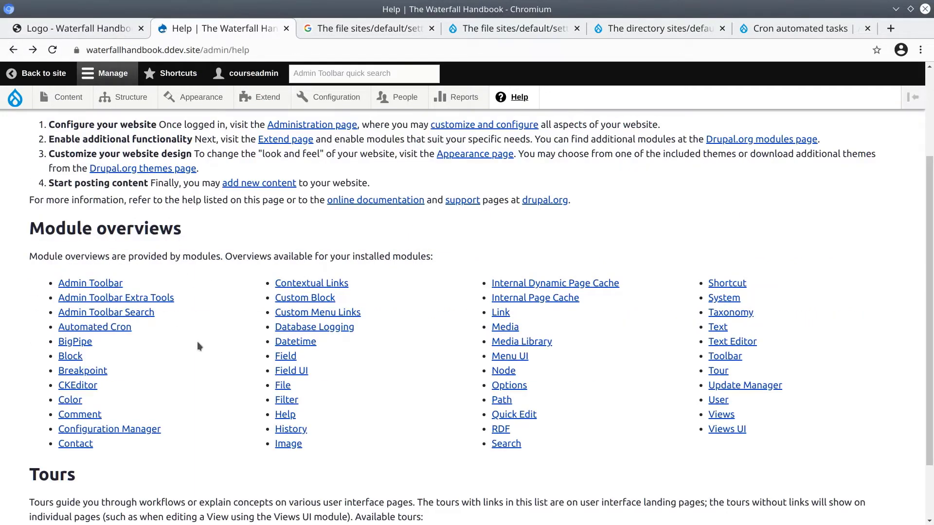
mouse_move(70, 356)
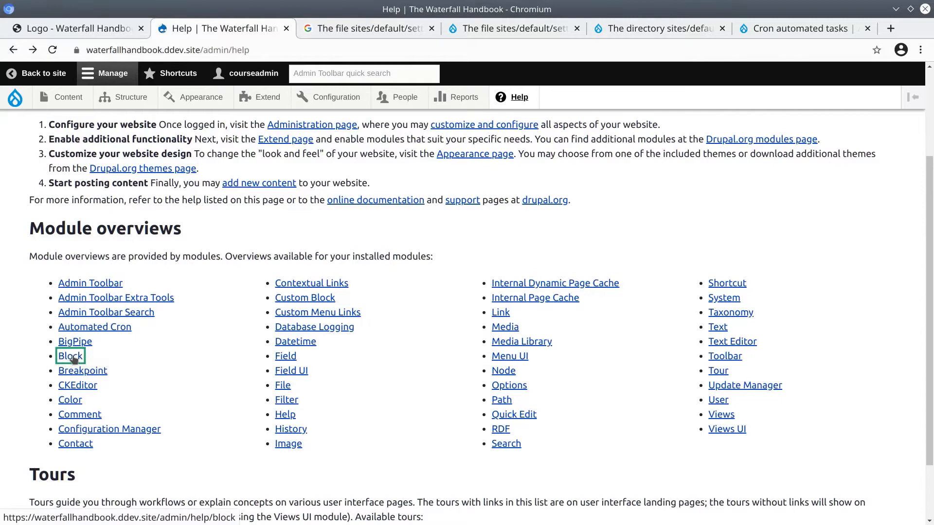
Step: View the Block module's help page, then come back to the Help page's Tours list
left_click(70, 356)
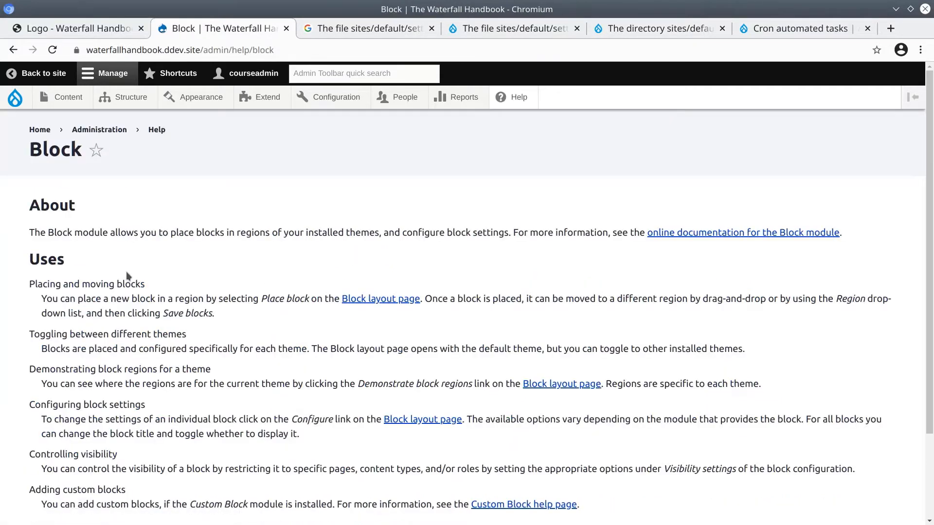
mouse_move(100, 209)
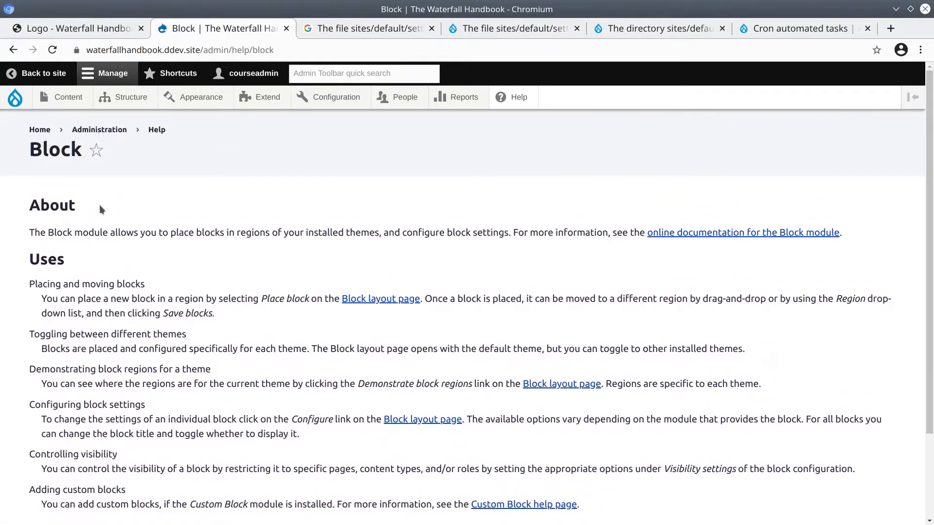
mouse_move(14, 49)
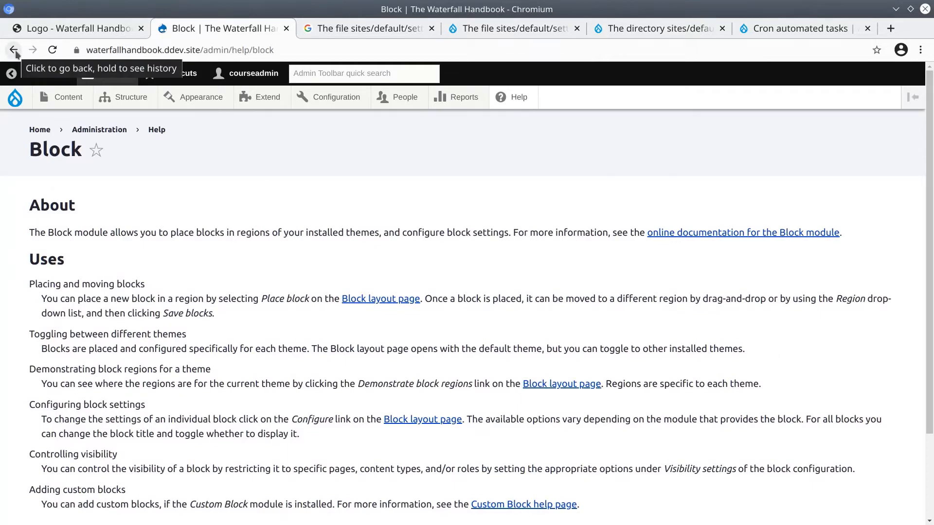
left_click(12, 50)
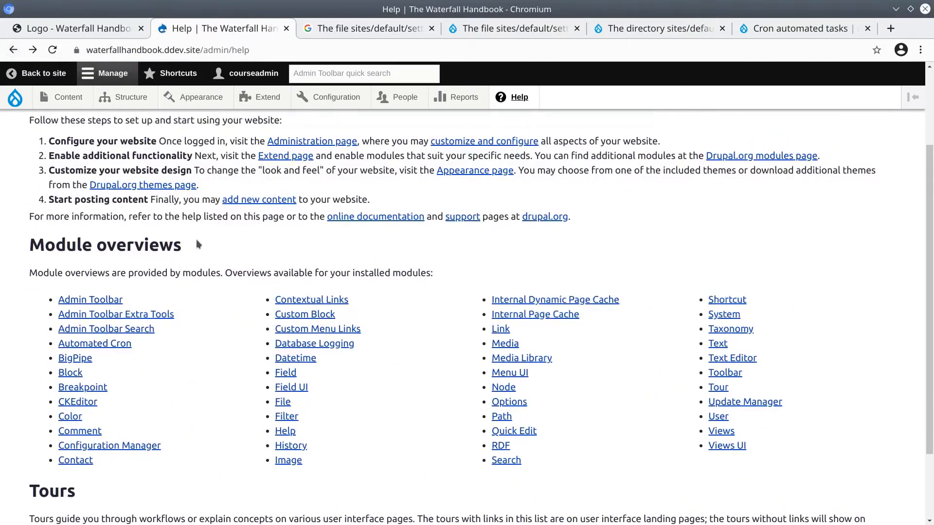
scroll("up", 3)
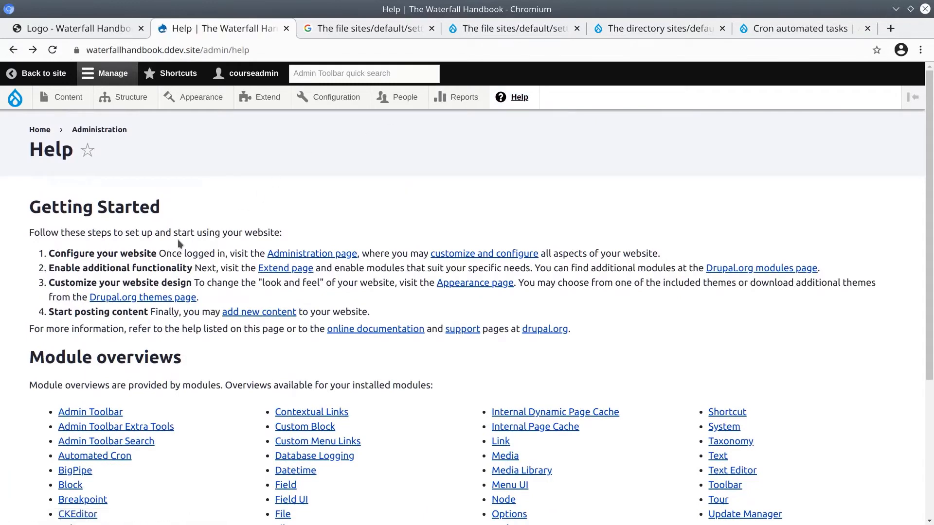
scroll("down", 3)
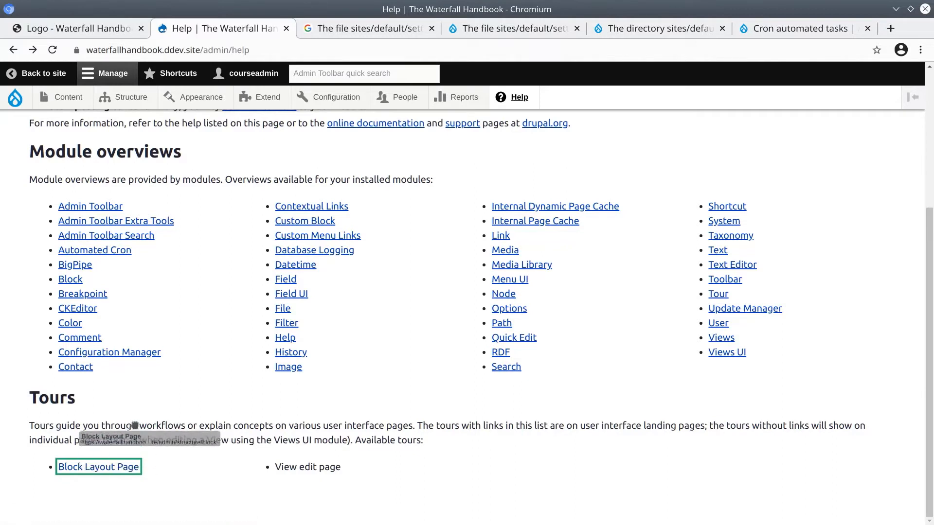
mouse_move(99, 467)
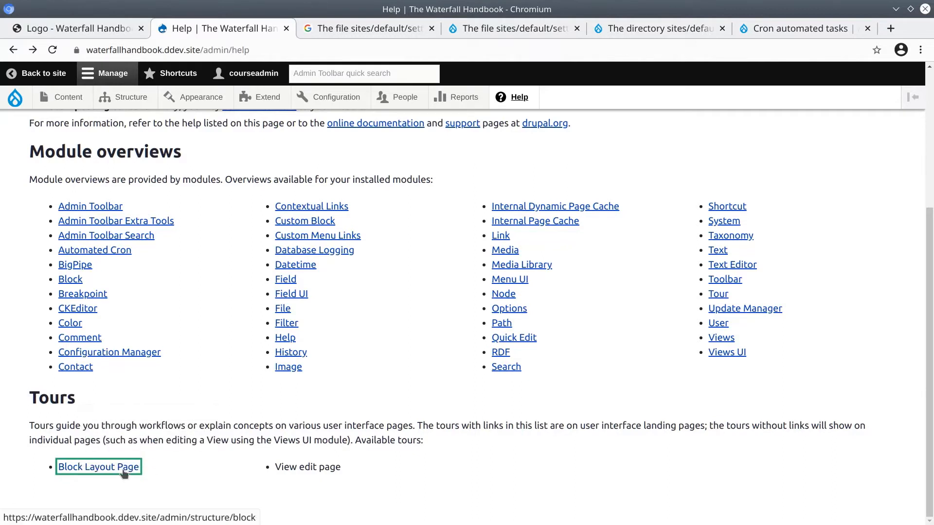
Step: Go to the Block layout page from its tour link and start the guided tour
left_click(98, 467)
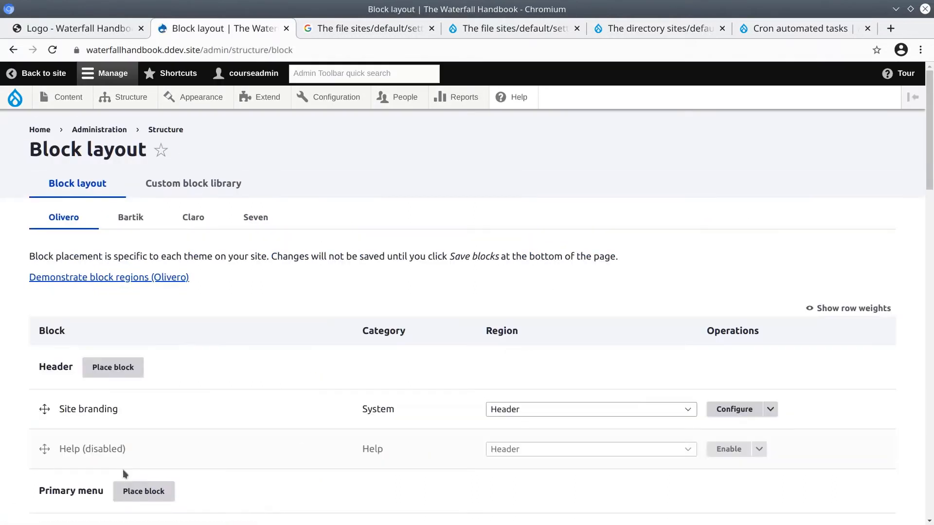
mouse_move(237, 276)
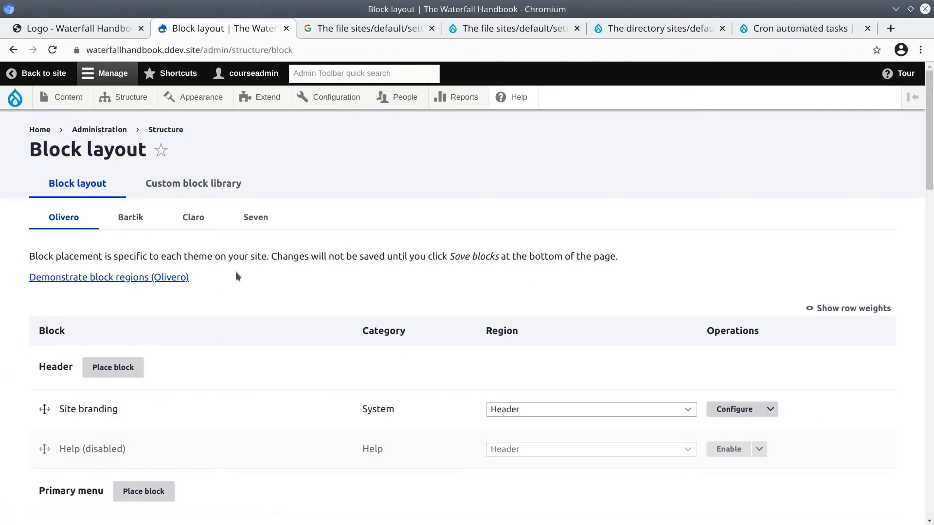
scroll("down", 3)
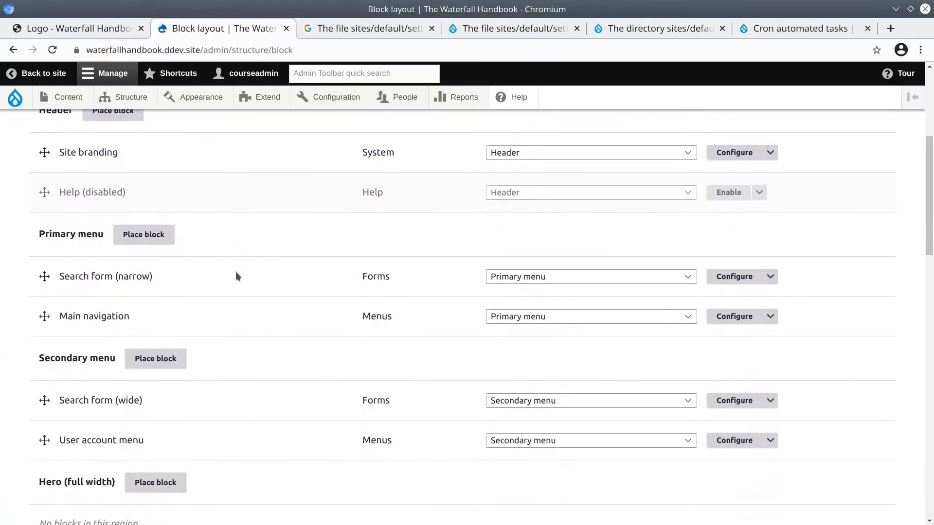
scroll("up", 3)
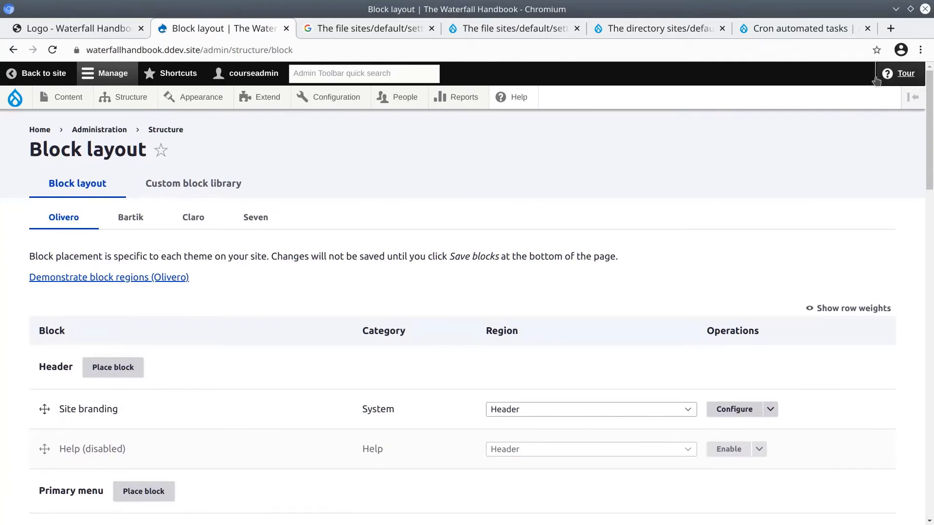
mouse_move(870, 136)
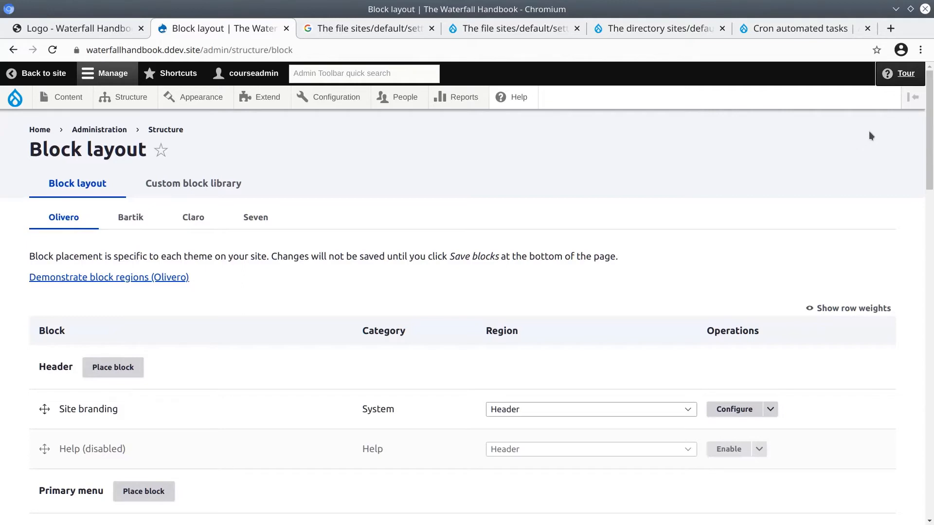
left_click(899, 73)
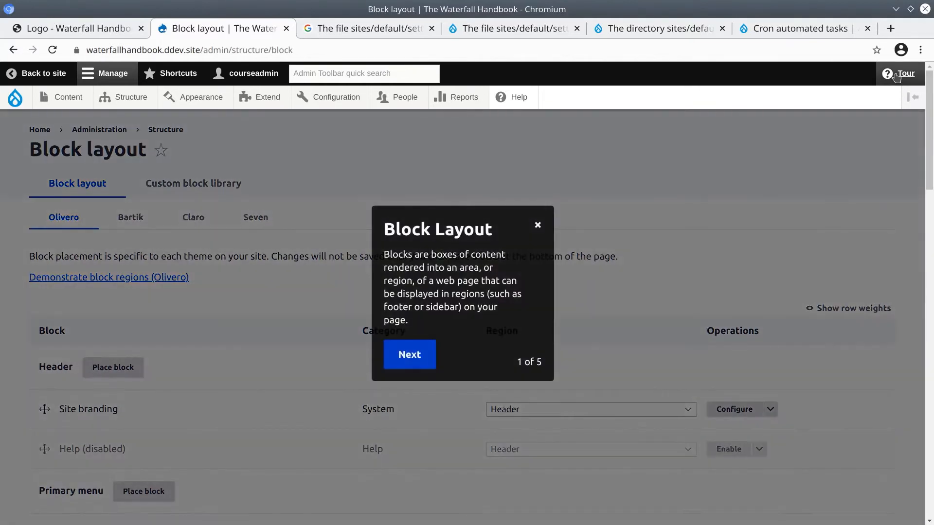
mouse_move(477, 198)
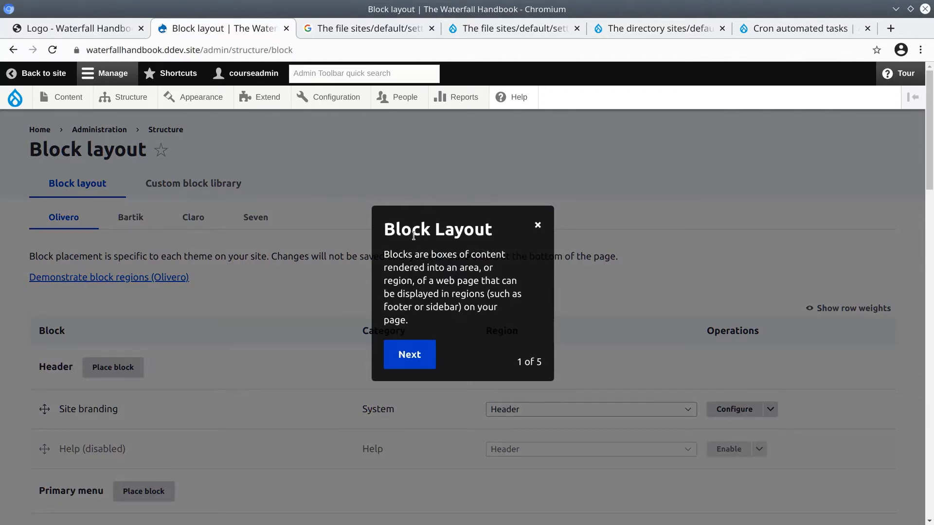
Step: Step through Place Blocks, Block Region, Configure Block and Custom Block Library, then end the tour
double_click(396, 254)
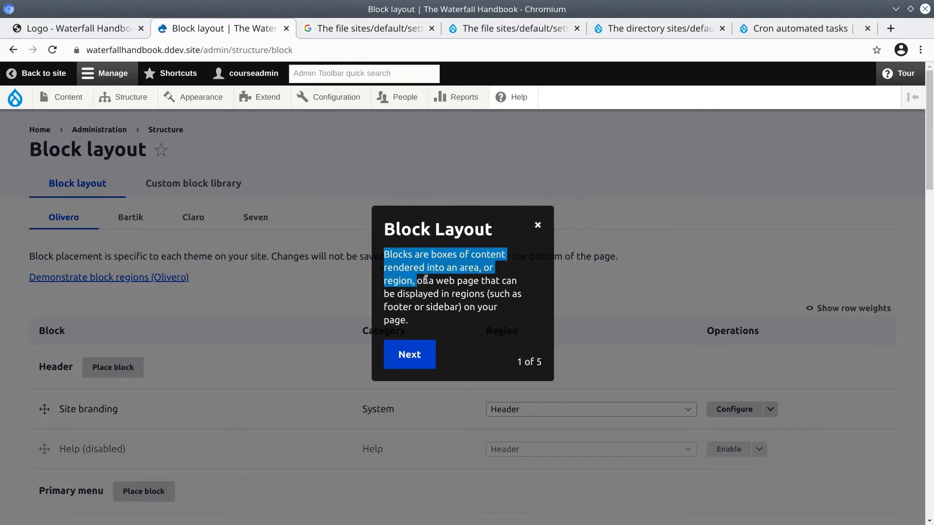
left_click(409, 354)
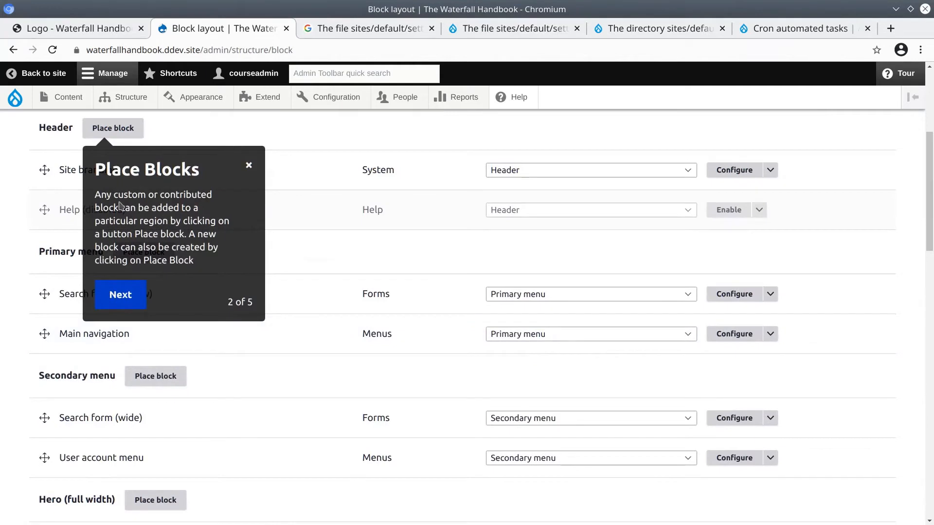
left_click(120, 294)
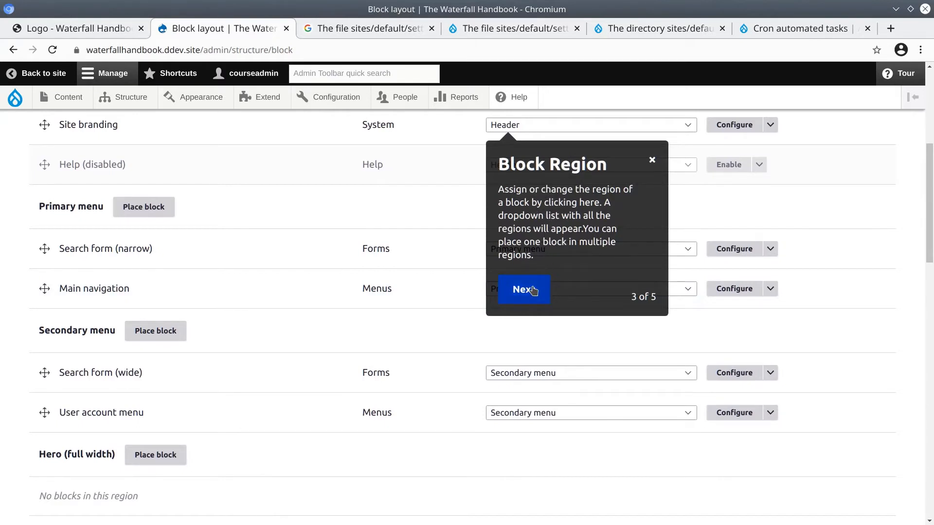
left_click(523, 290)
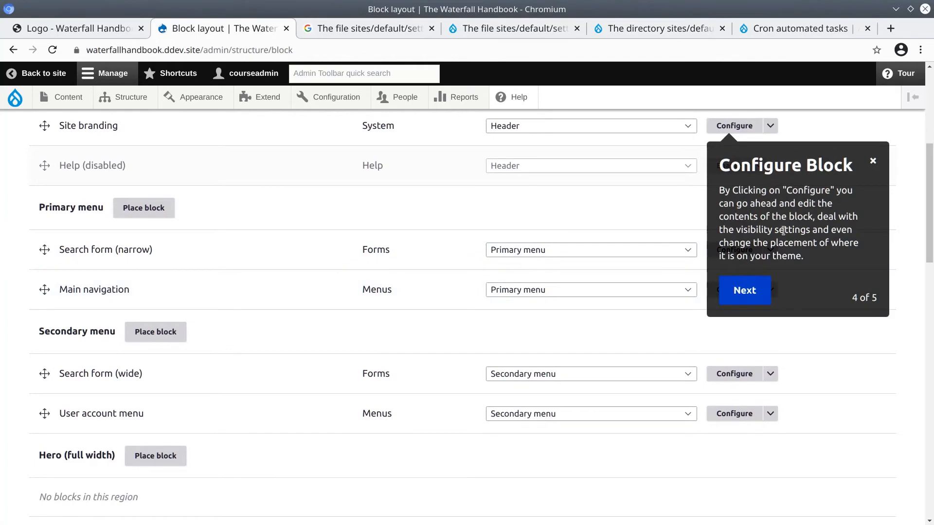
left_click(743, 290)
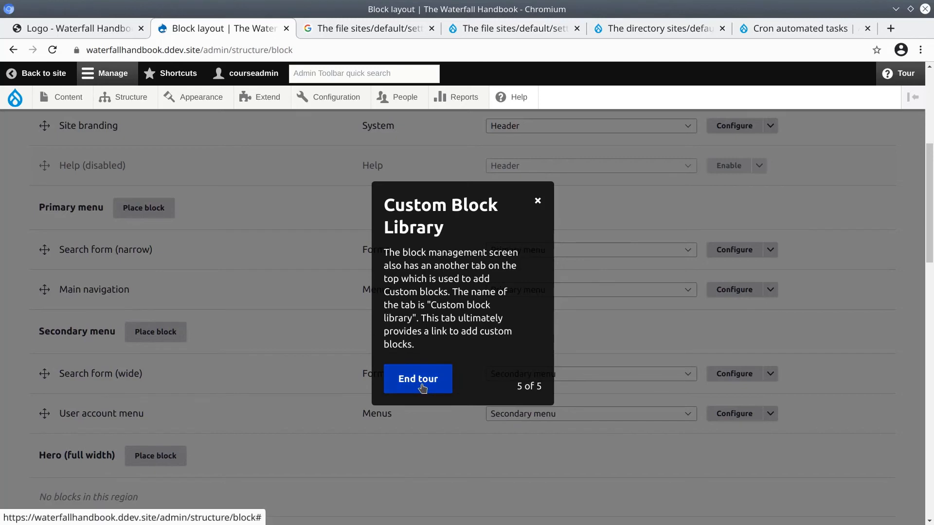
left_click(418, 378)
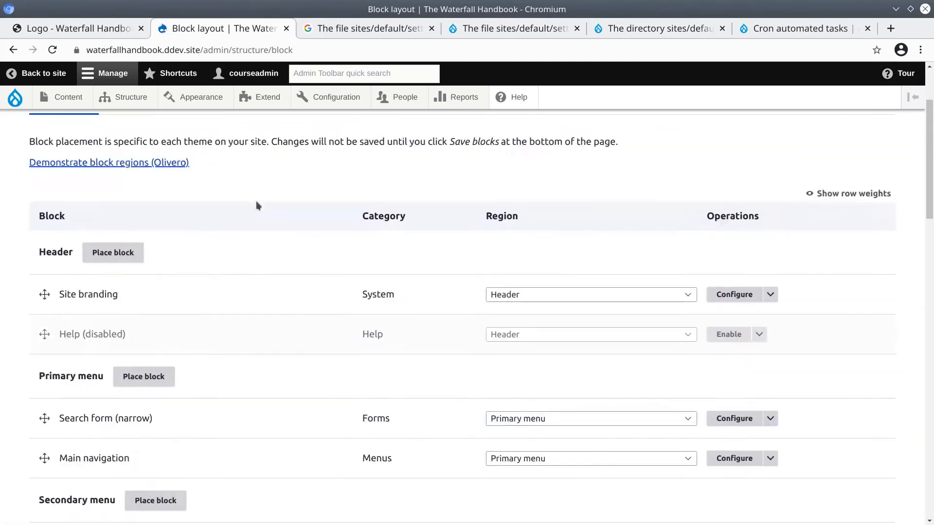
Step: Visit the Reports, Configuration and Structure pages, then return to the Help page
left_click(465, 97)
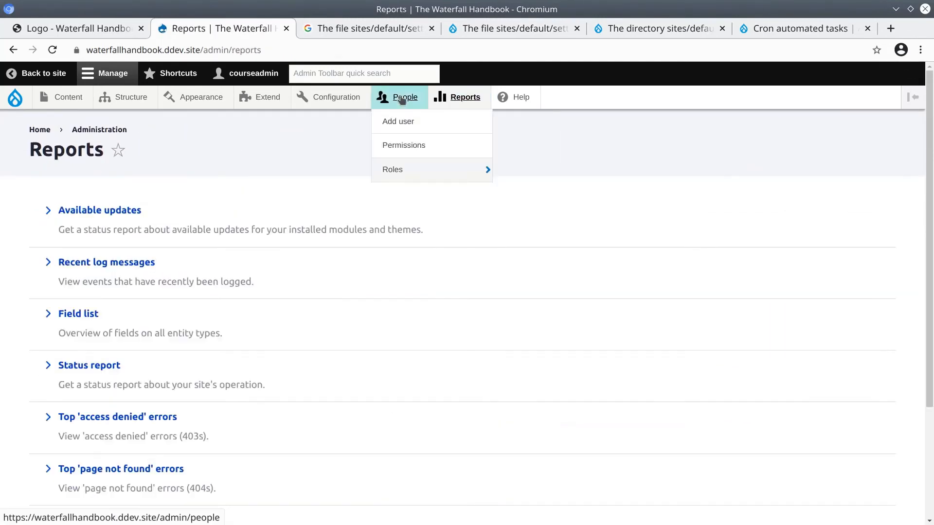
left_click(336, 97)
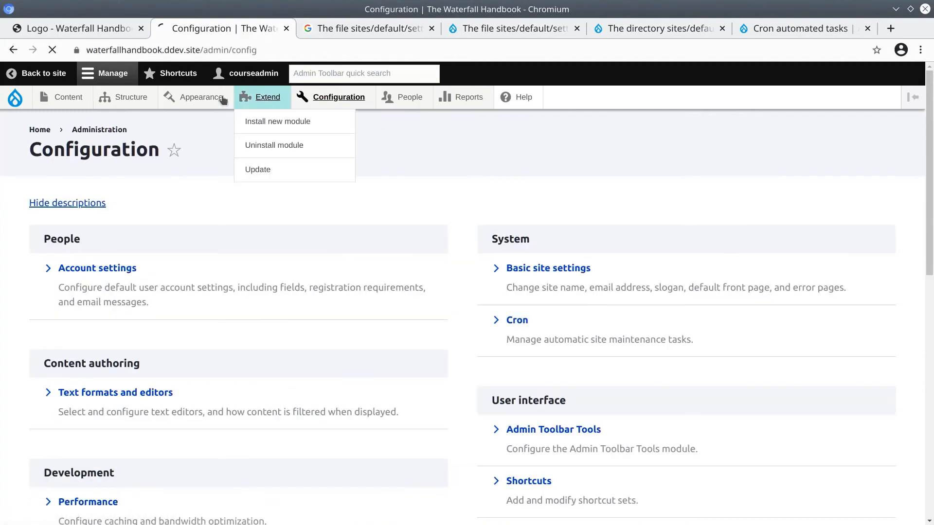
left_click(131, 97)
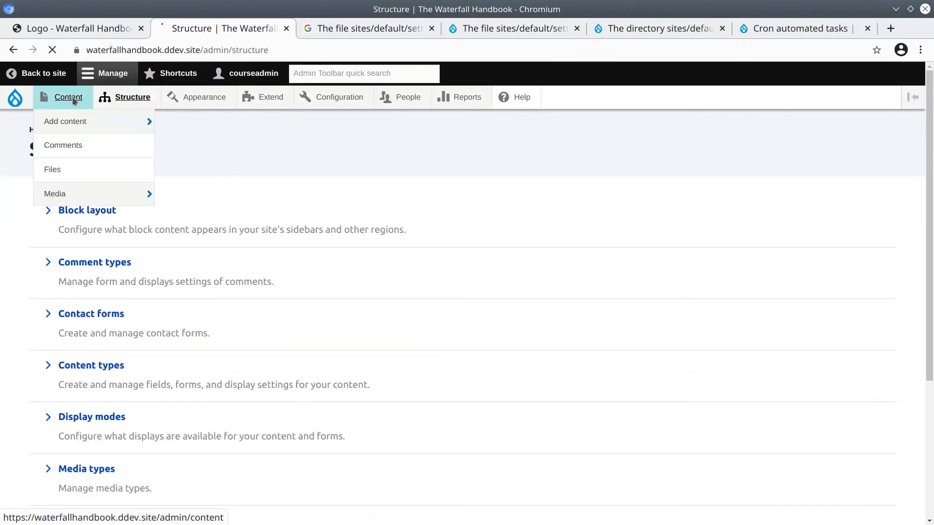
left_click(519, 97)
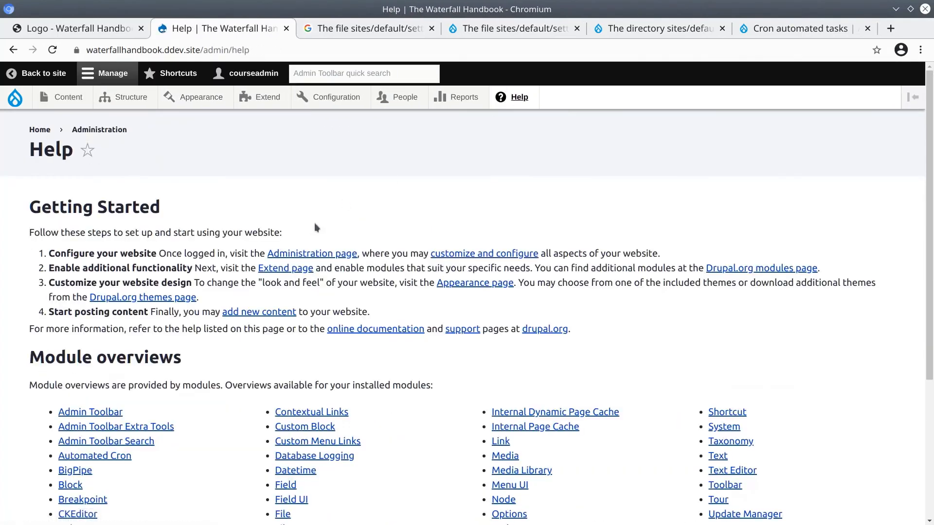
mouse_move(425, 220)
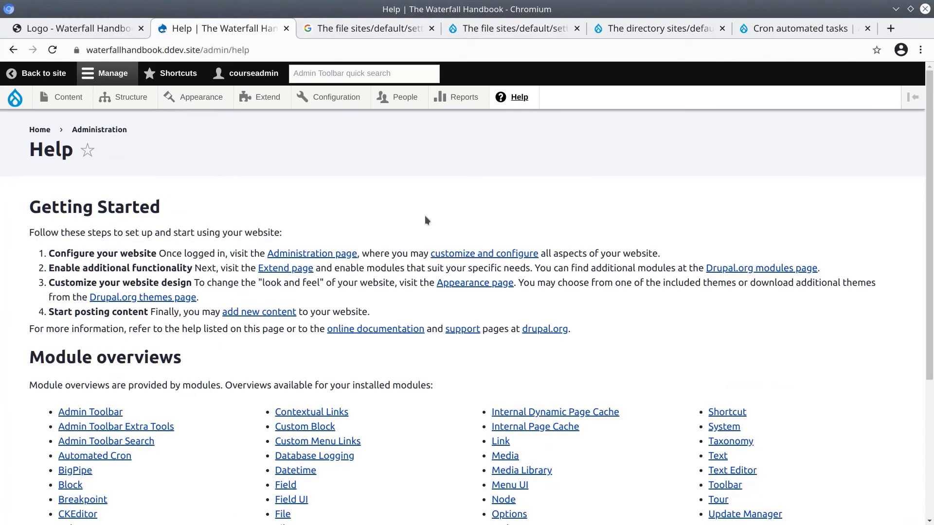